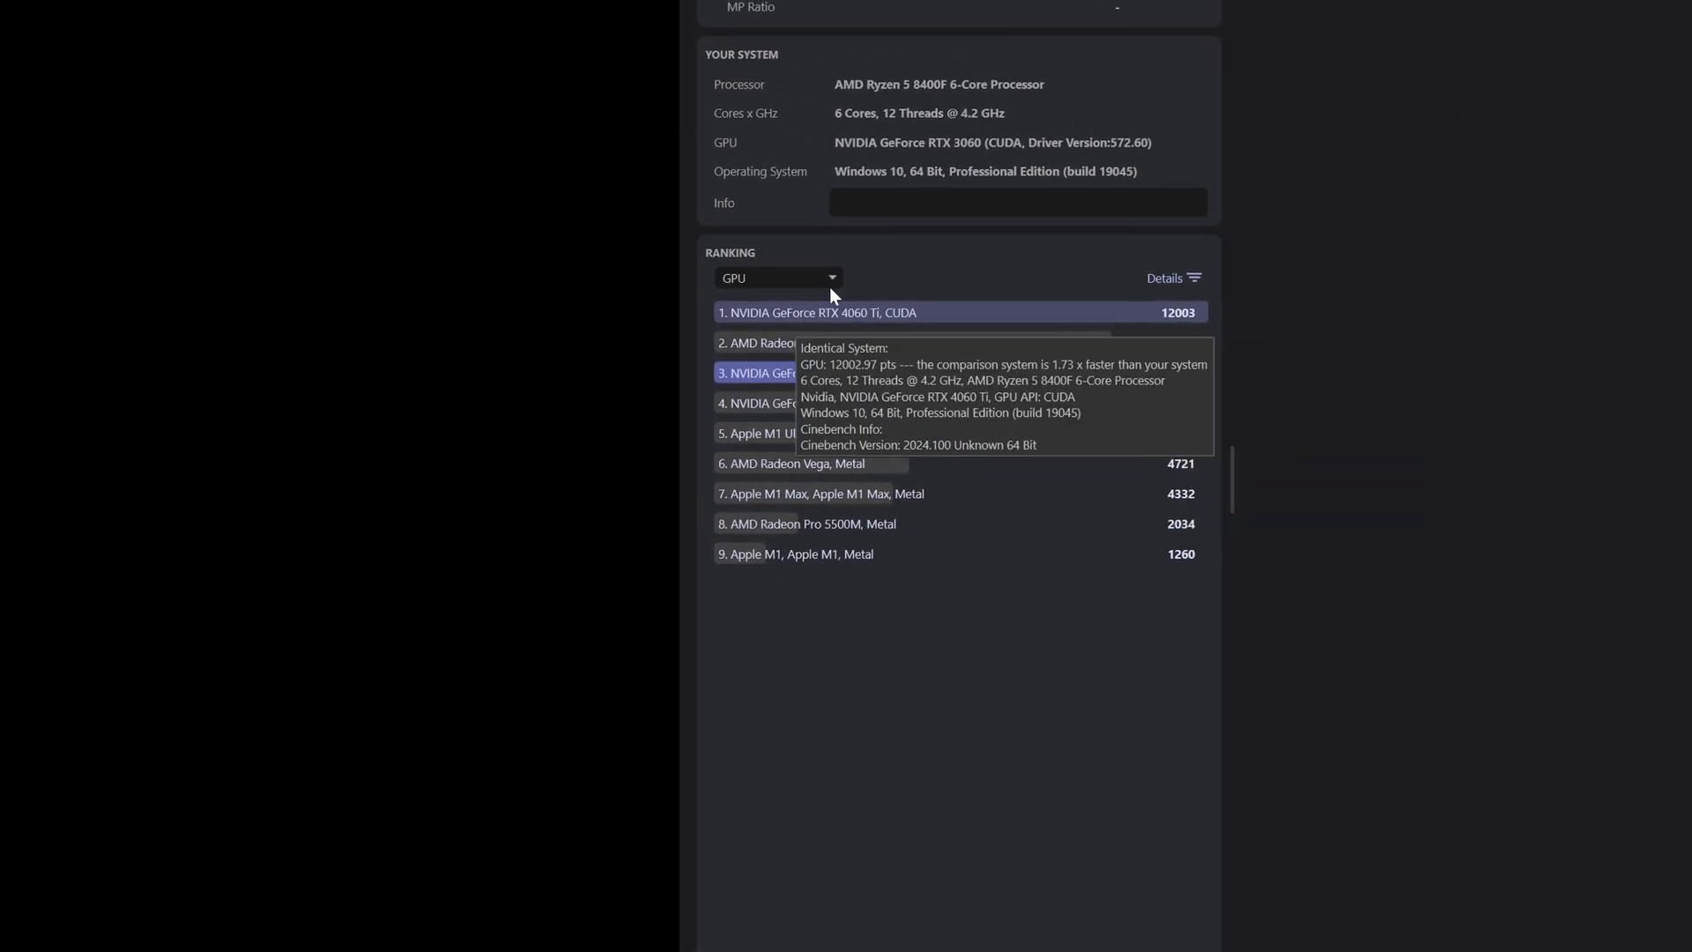
mouse_move(1029, 369)
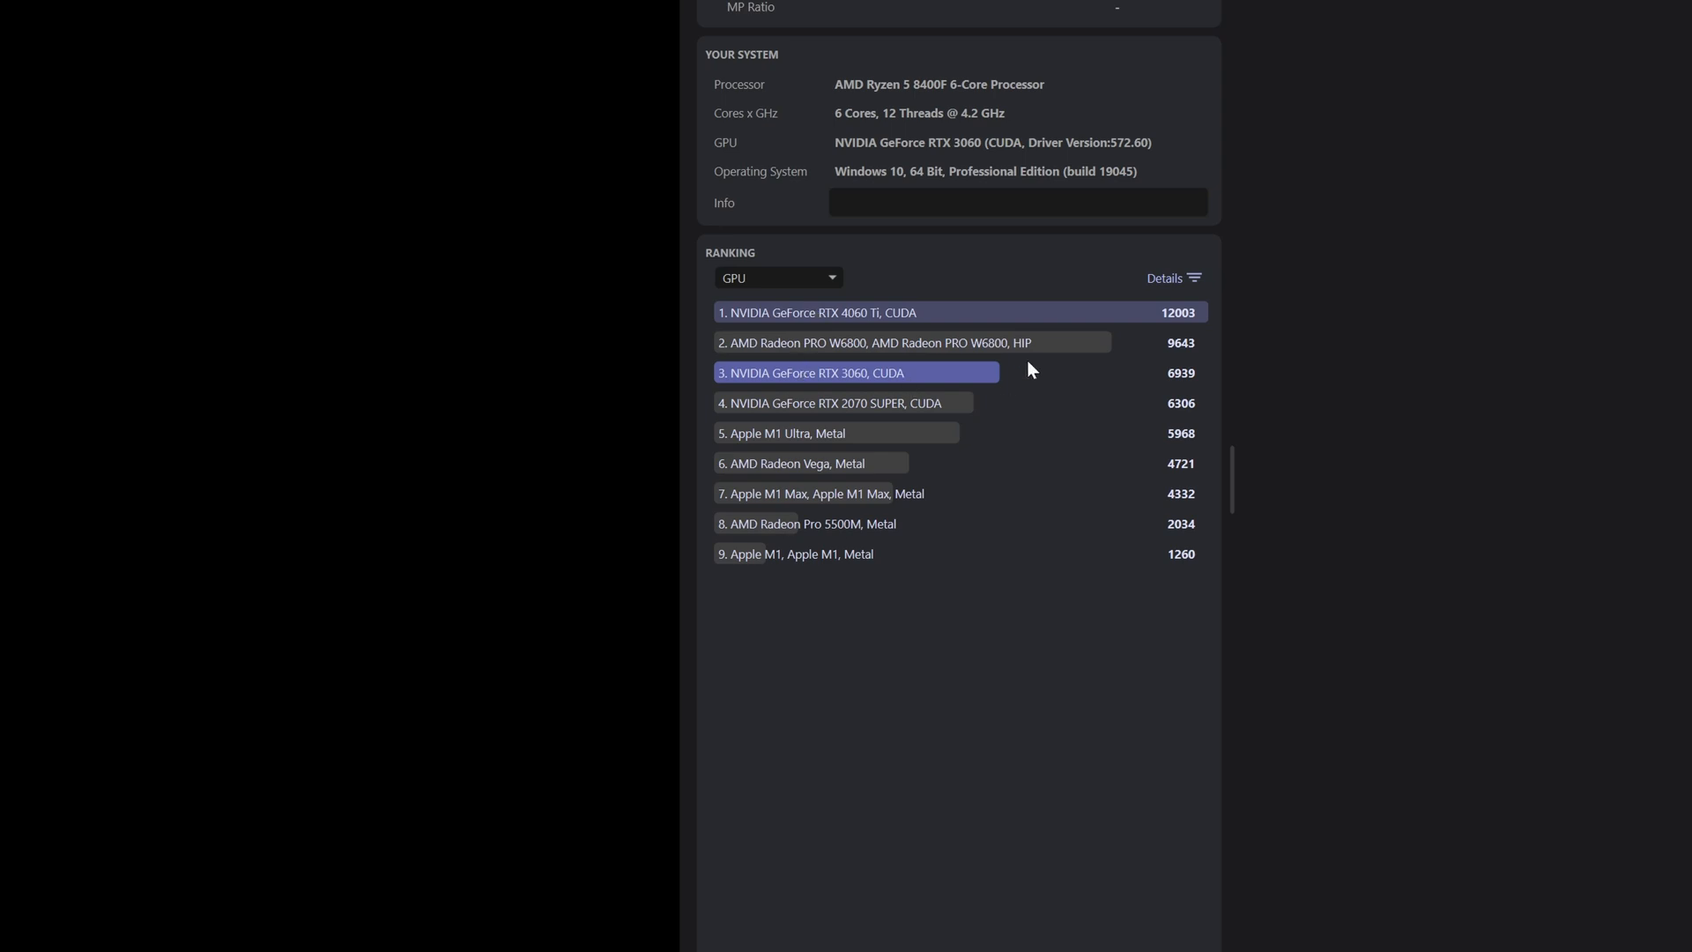
mouse_move(1082, 296)
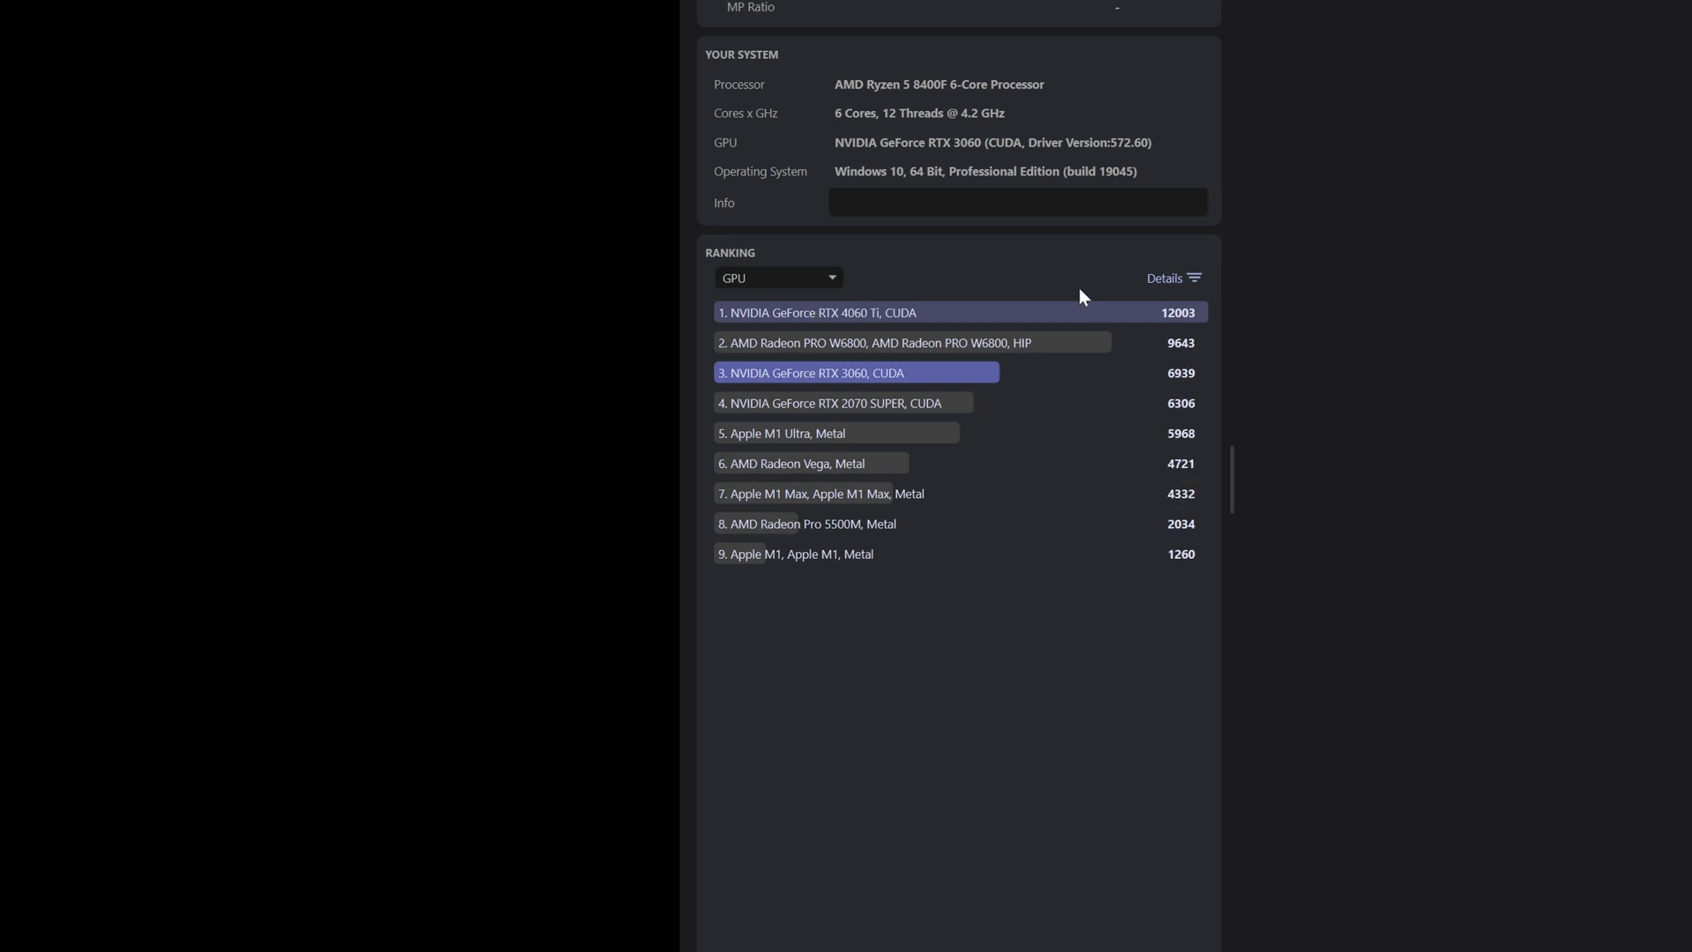
mouse_move(912, 342)
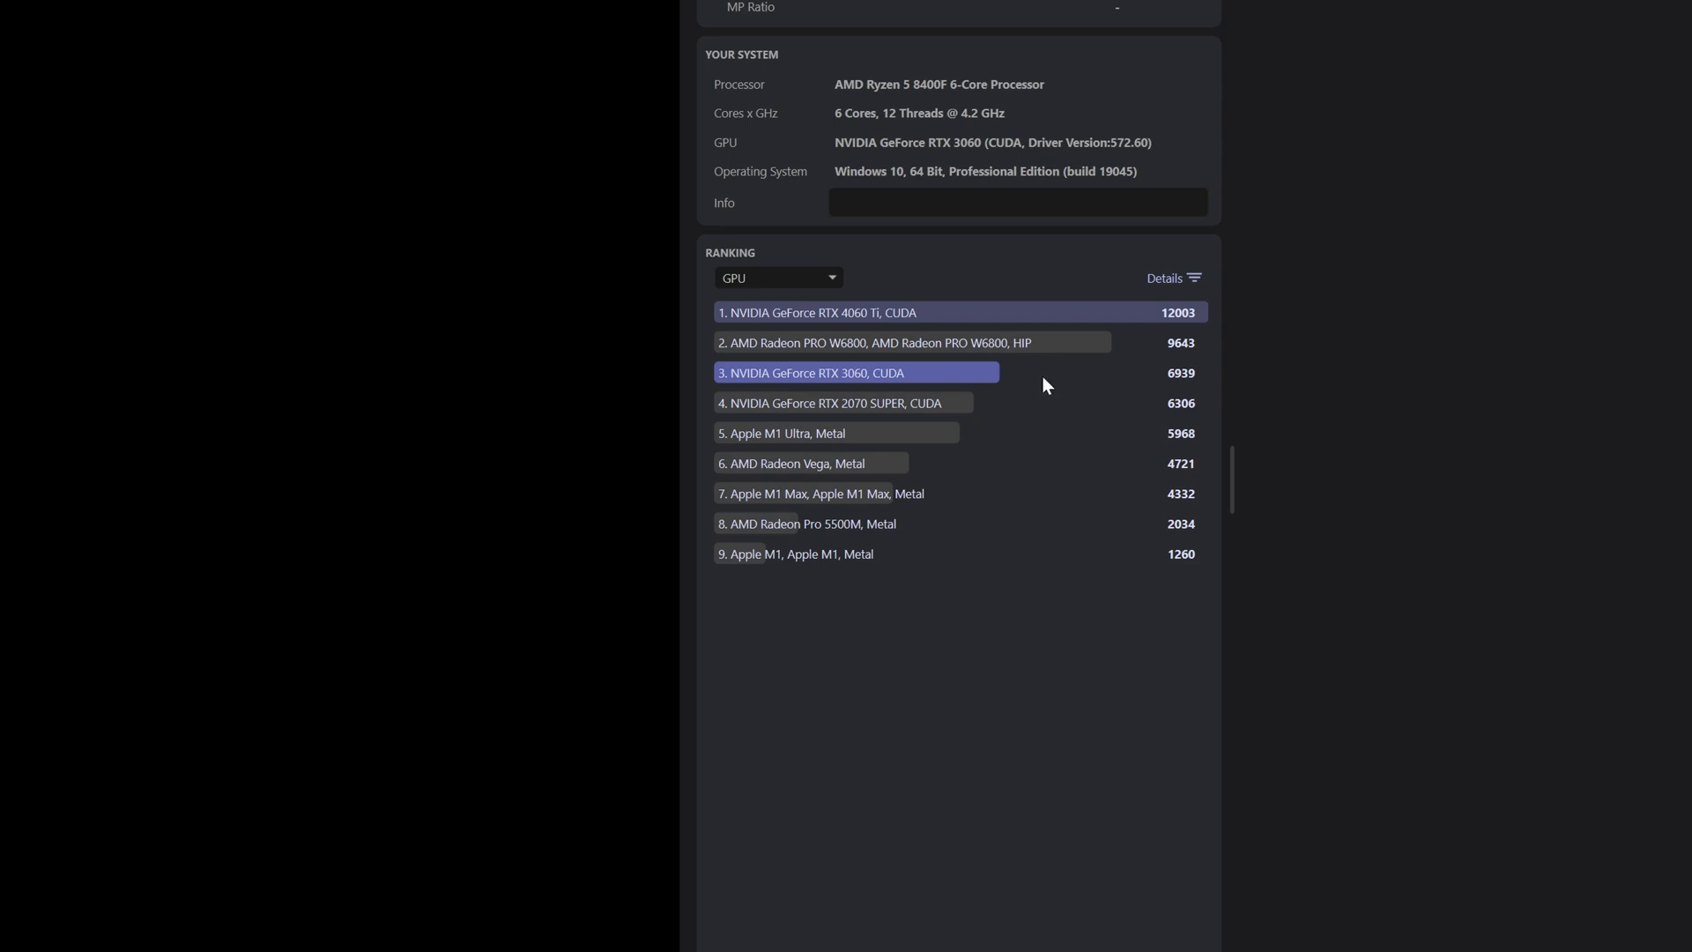
mouse_move(852, 372)
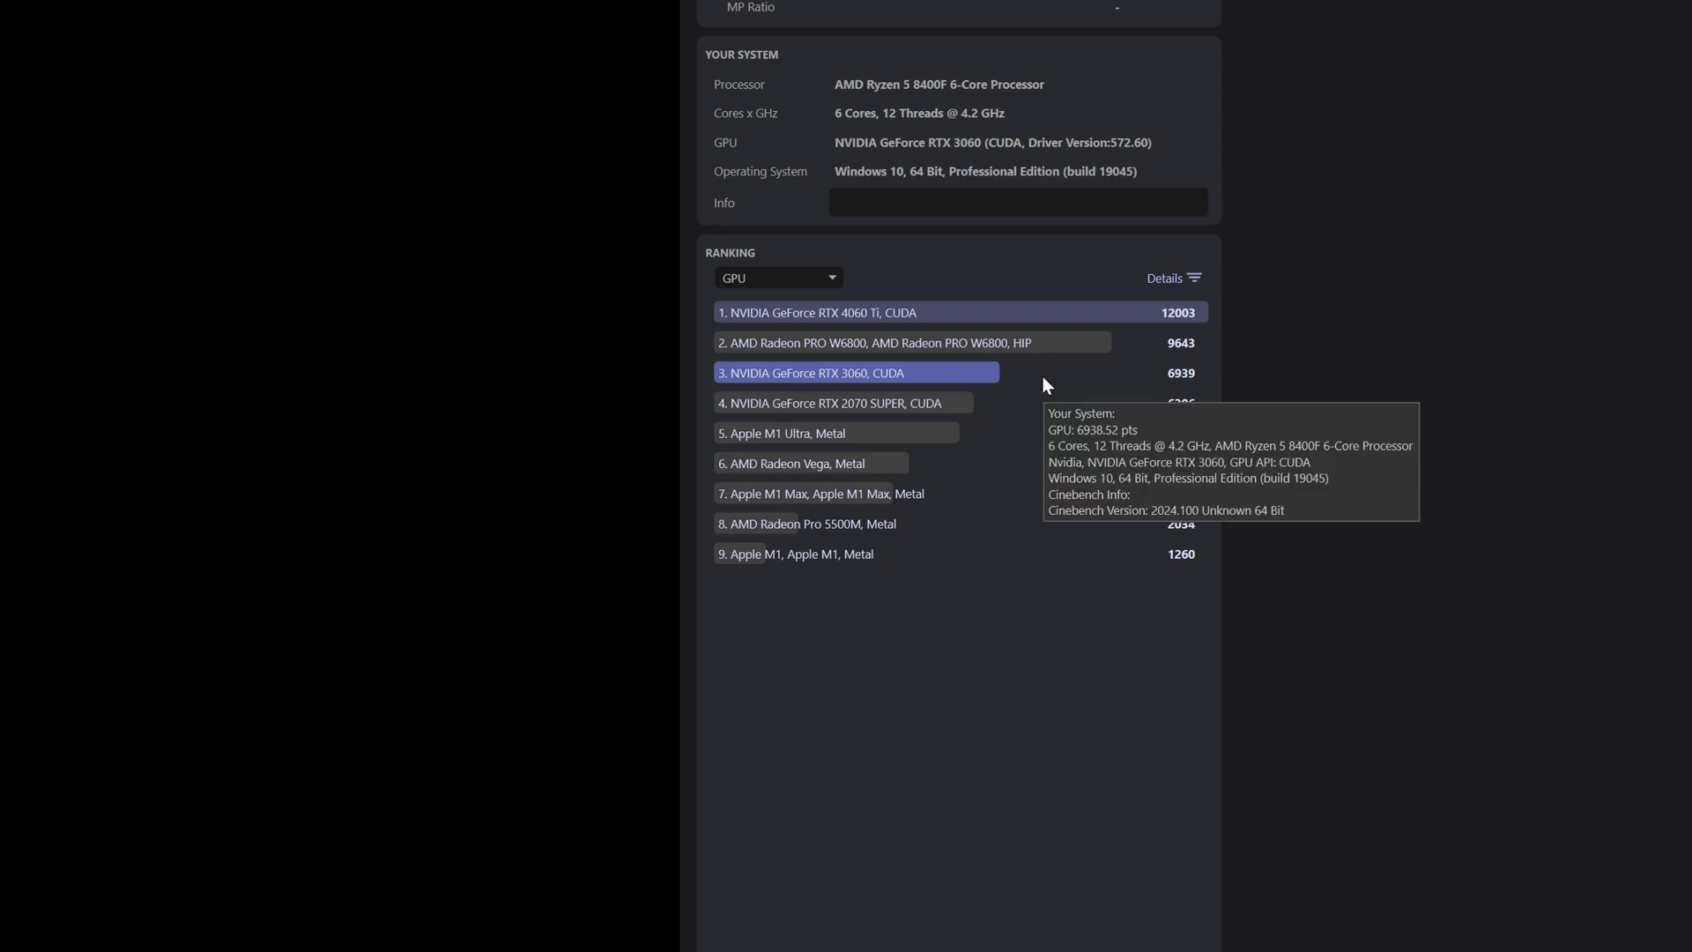
mouse_move(1161, 413)
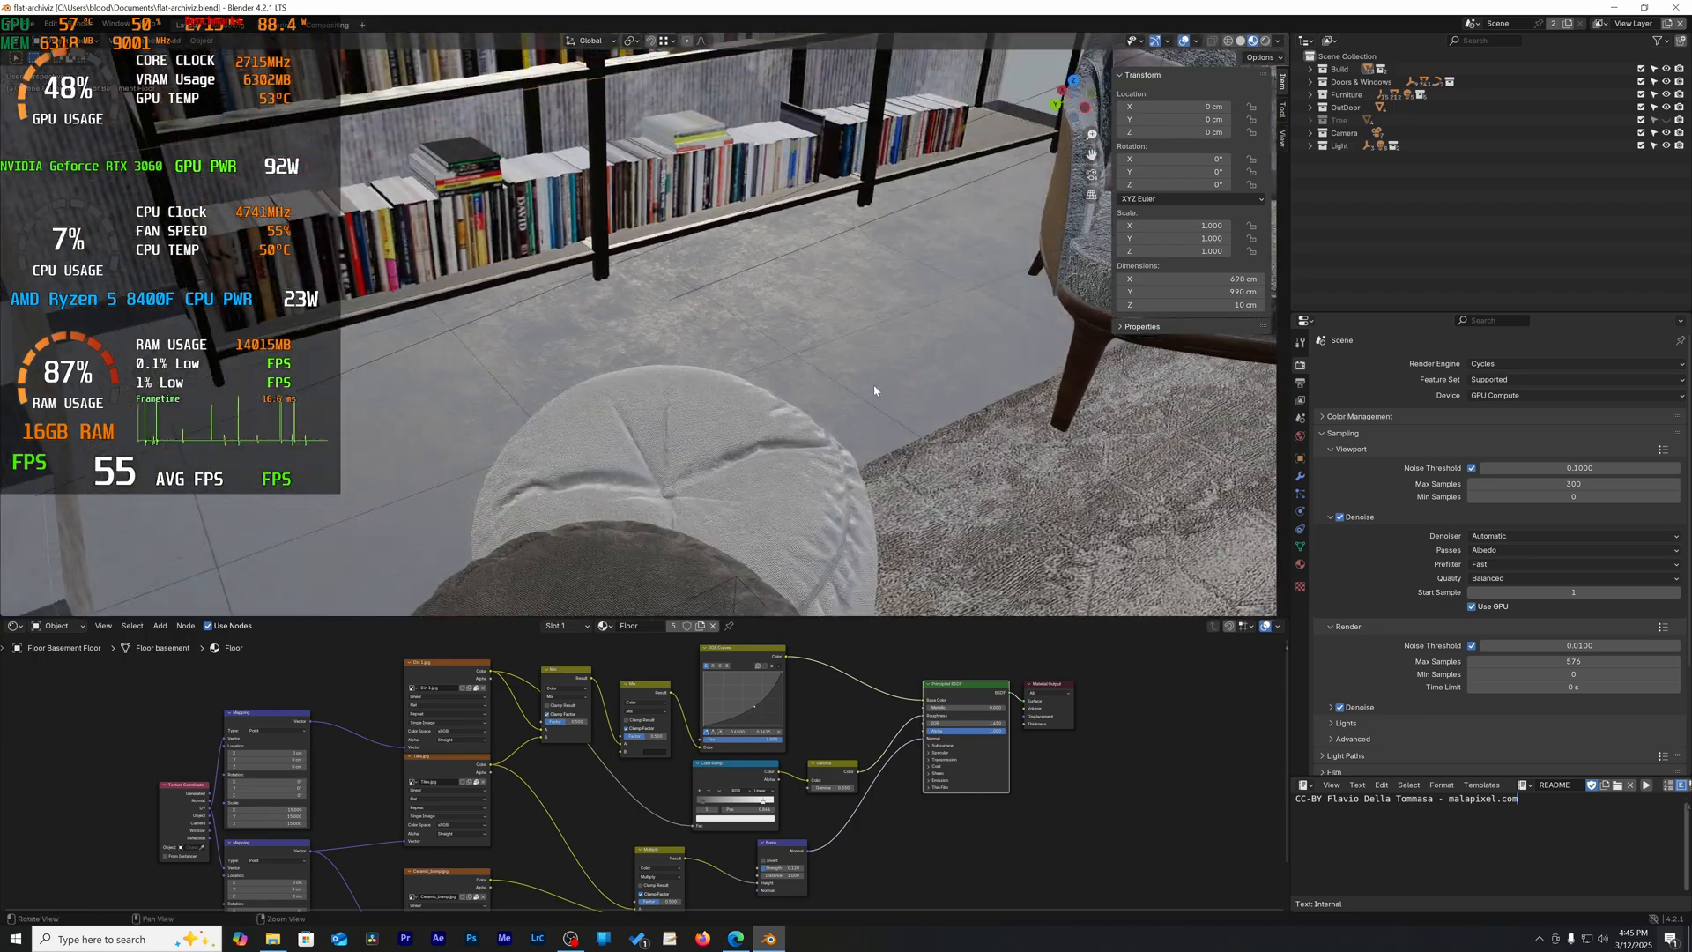
- Drag the living-room render screenshot showing render time and peak memory into view over Blender
left_click_drag(874, 390, 822, 368)
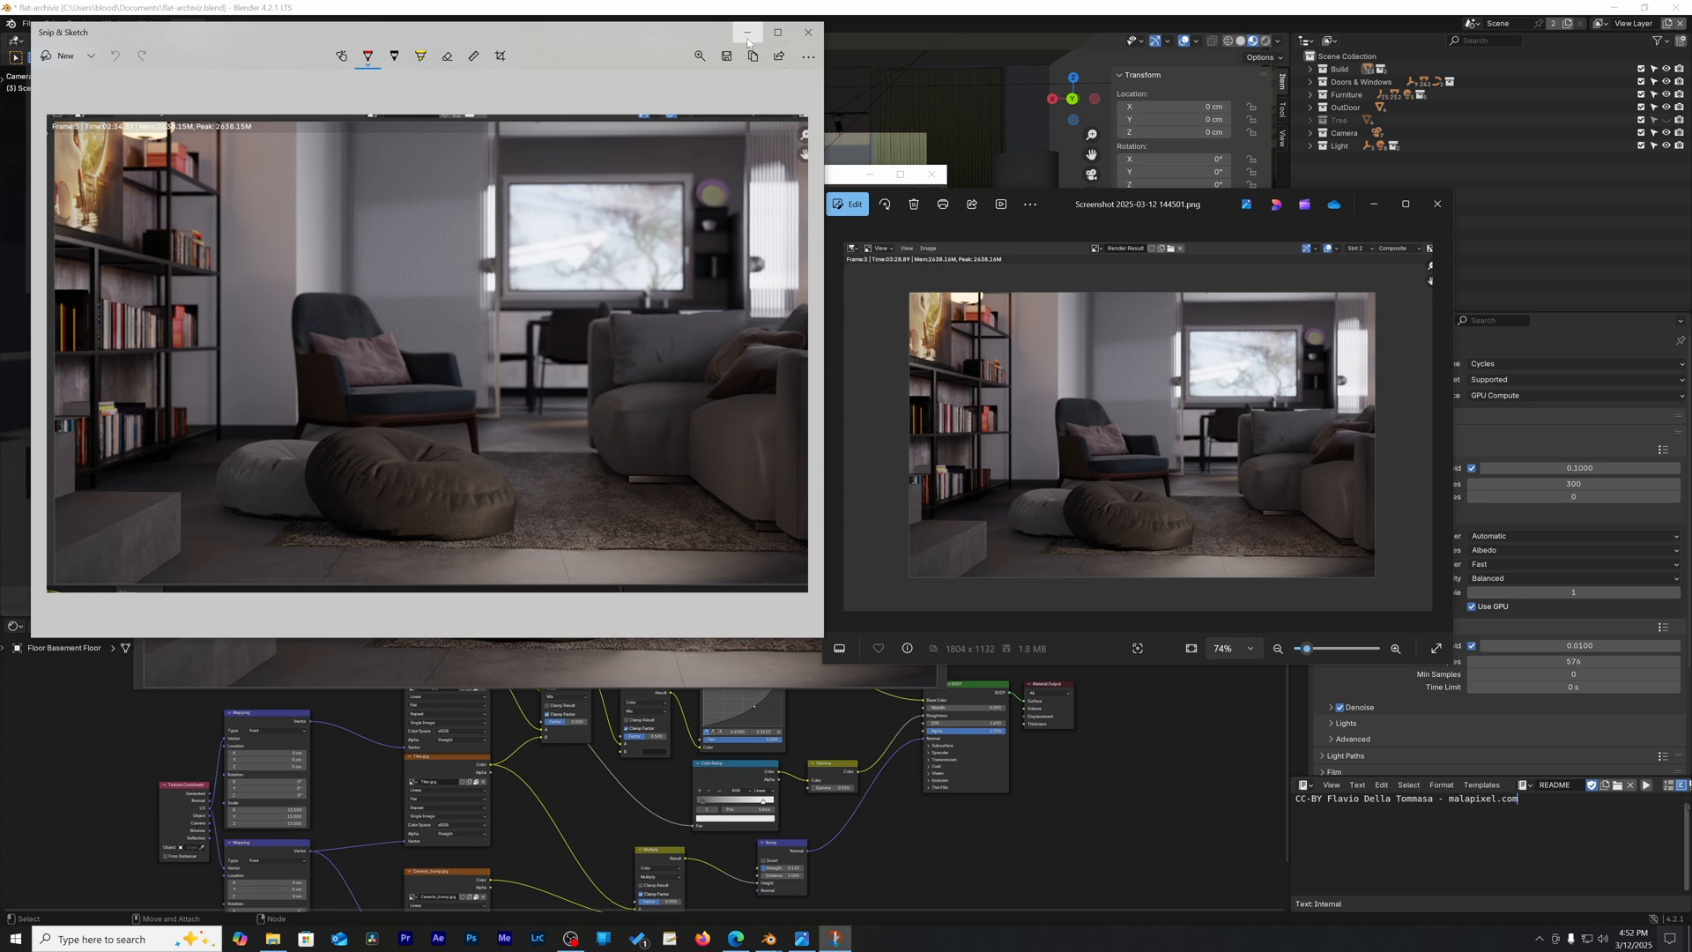
- Close the screenshots to reveal Blender's living-room render result with frame time and memory stats
left_click(805, 32)
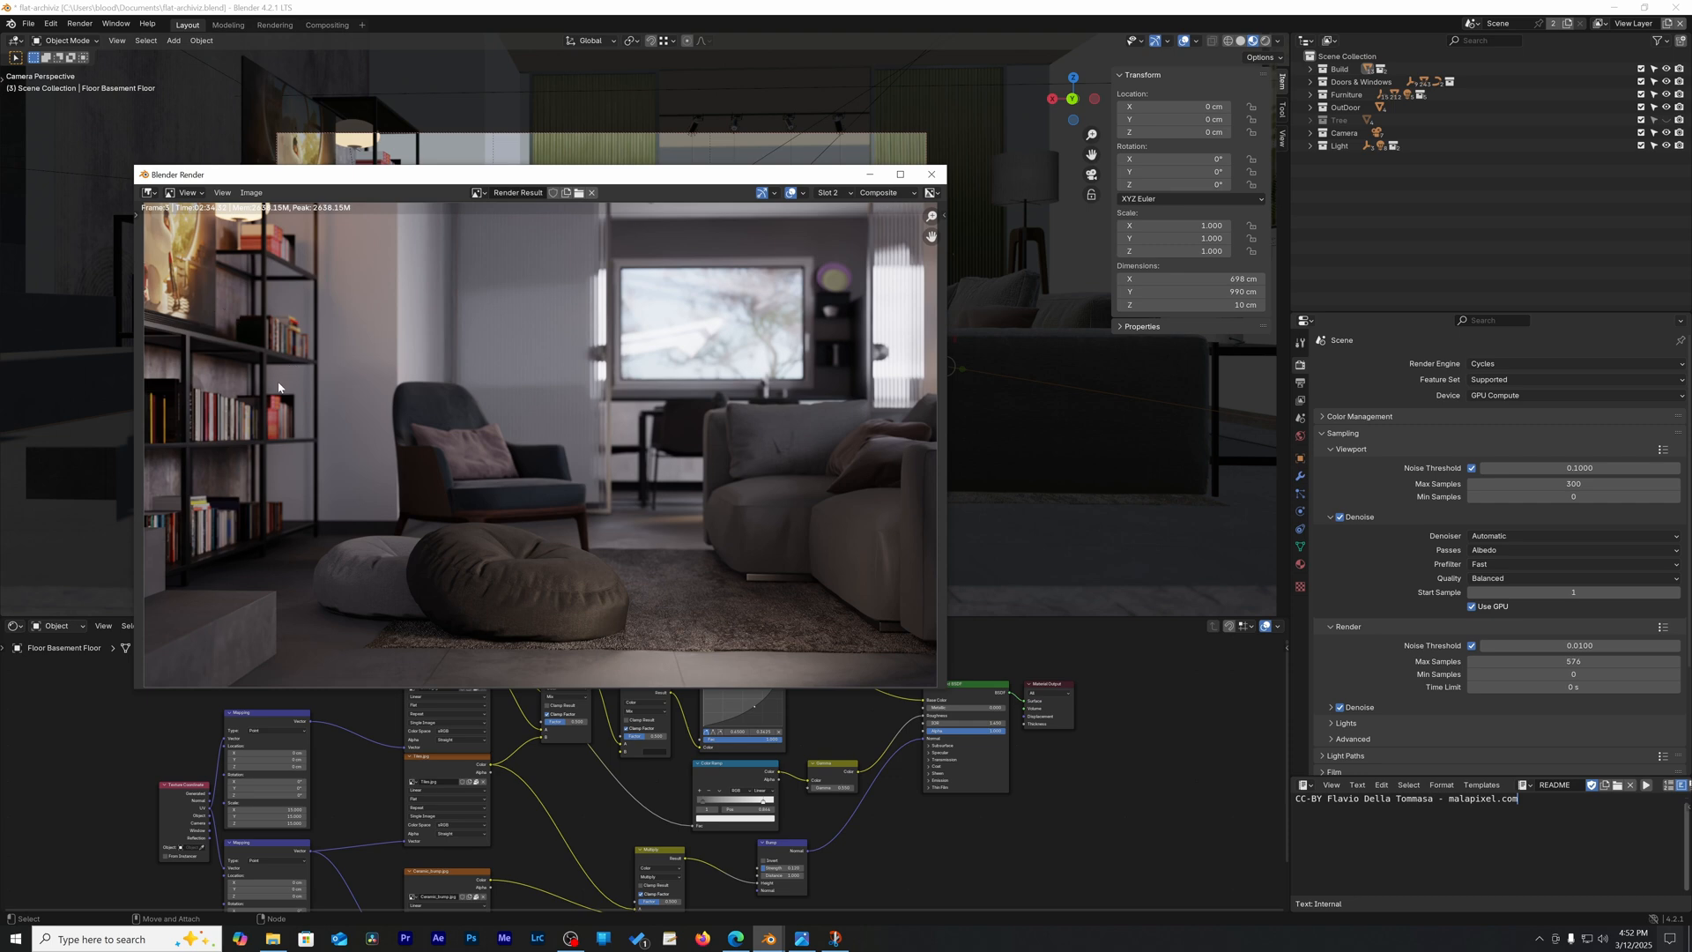
mouse_move(642, 490)
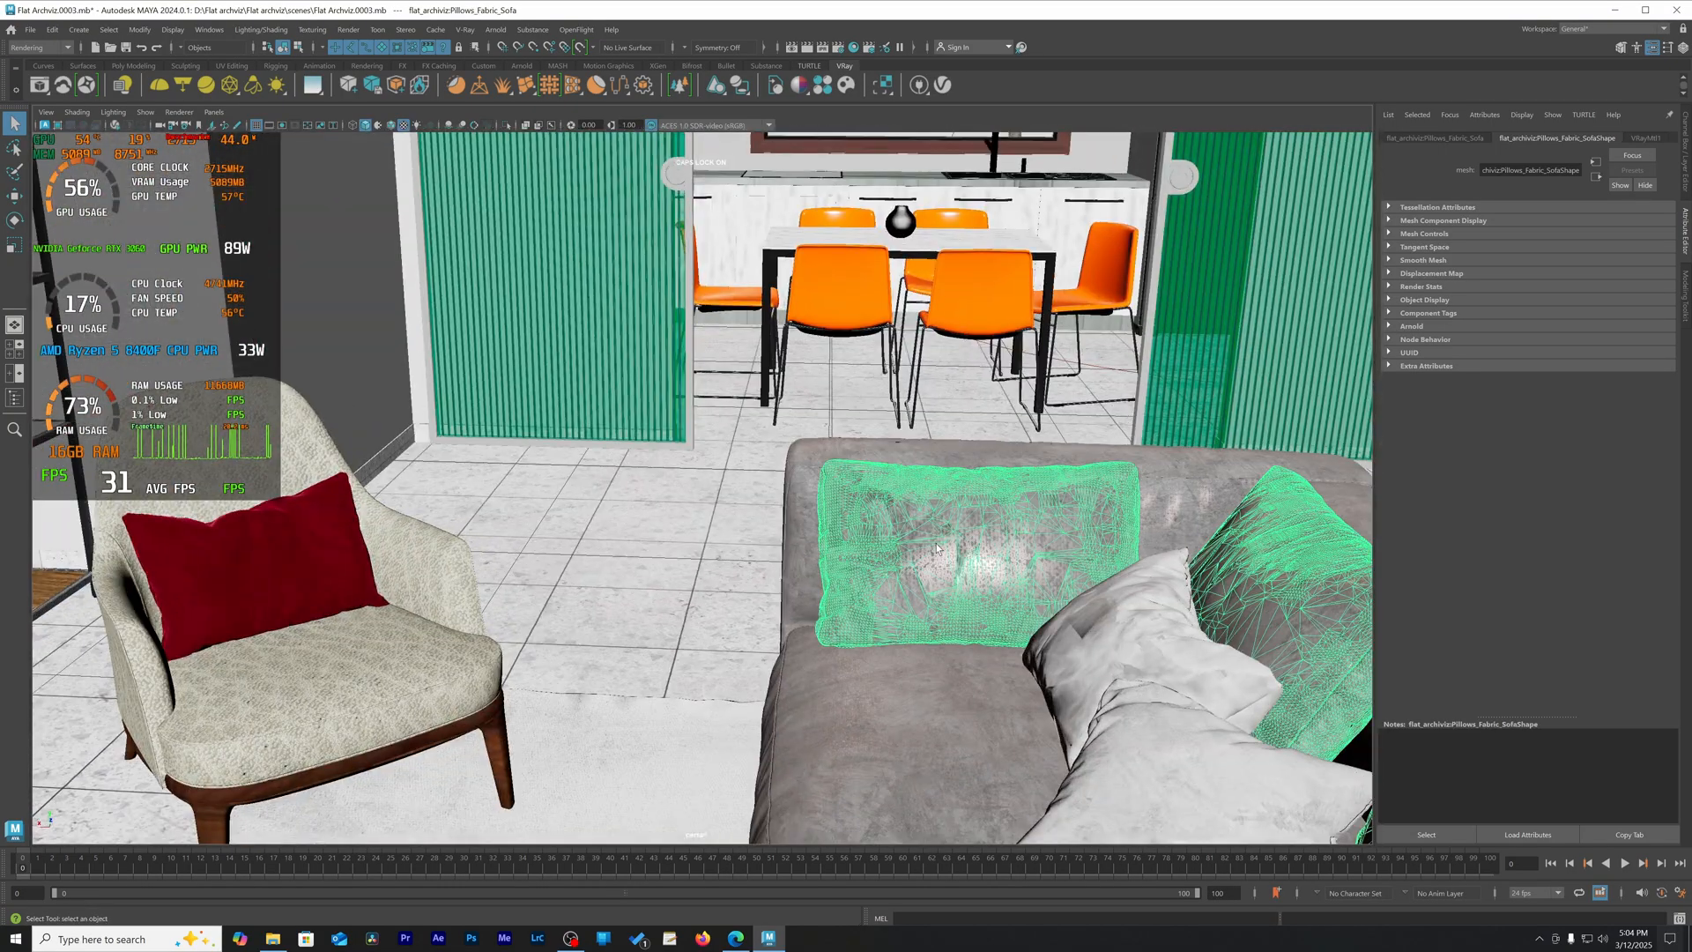
left_click_drag(938, 539, 852, 601)
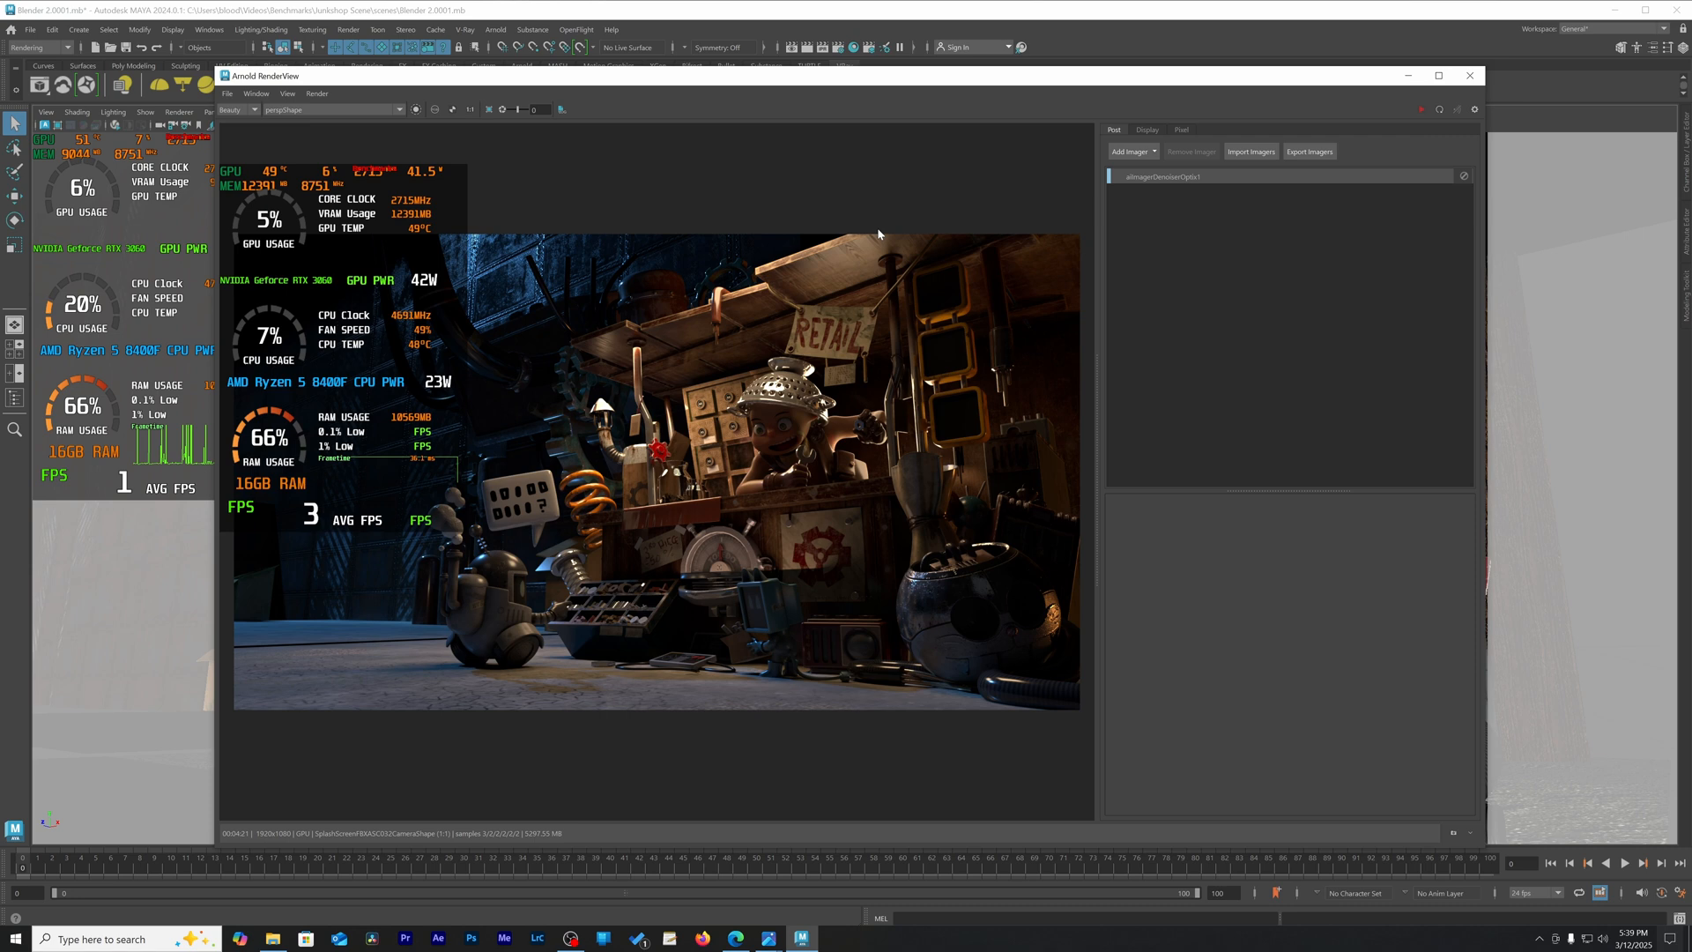
mouse_move(577, 78)
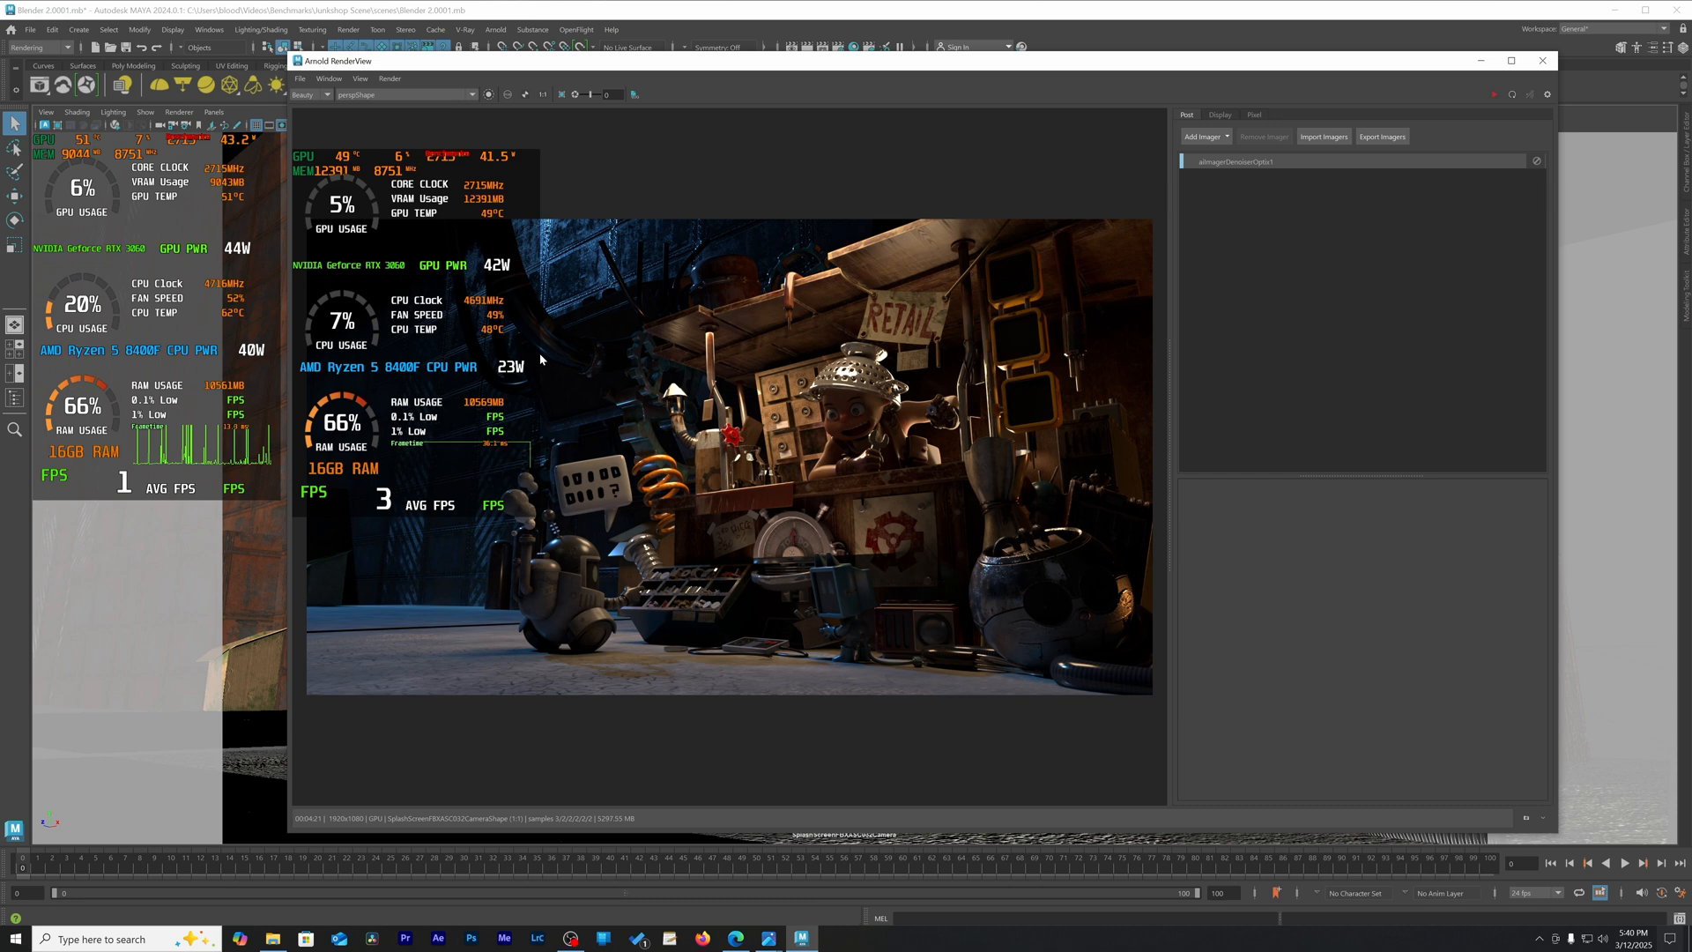
mouse_move(679, 394)
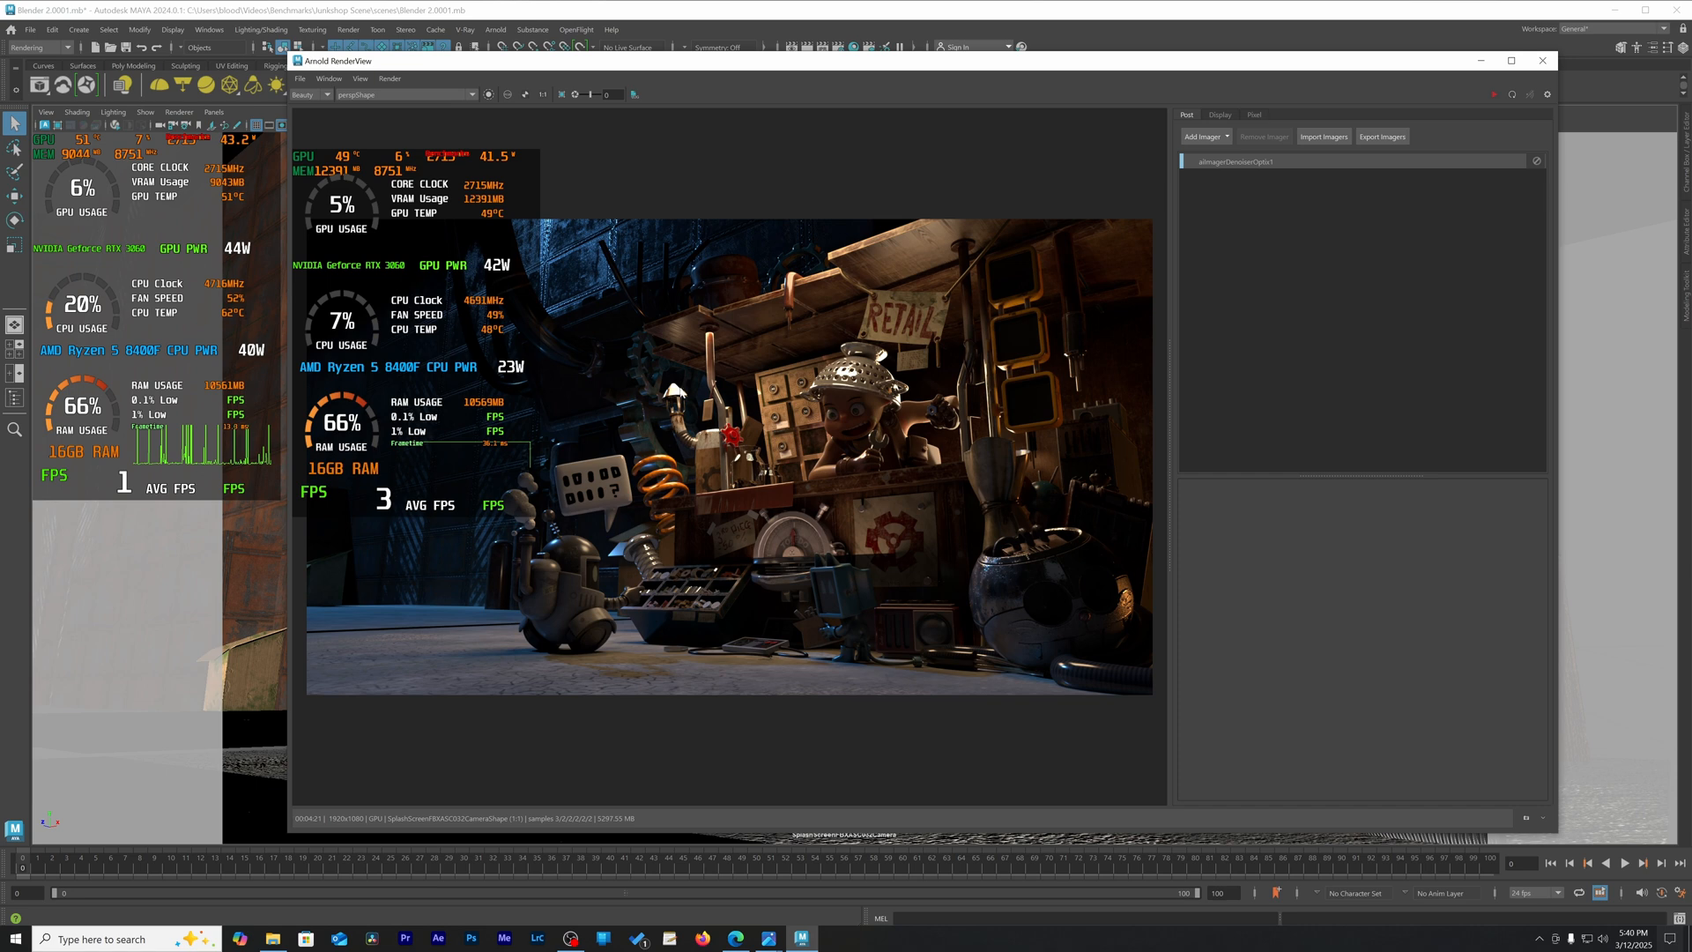
mouse_move(895, 636)
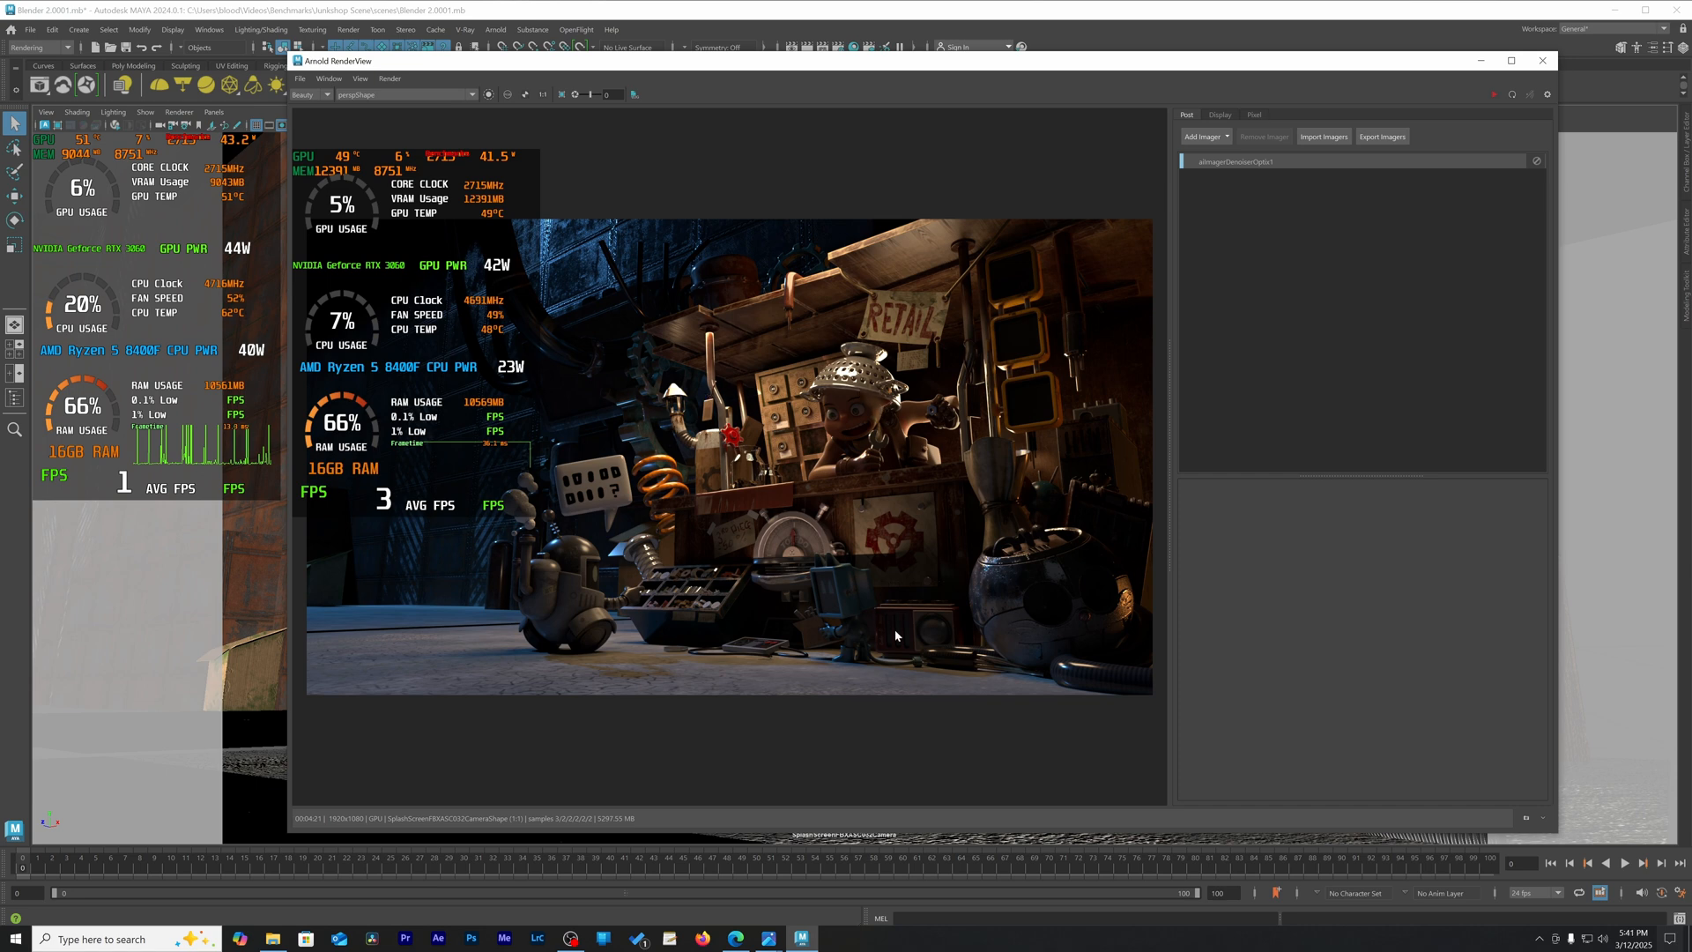